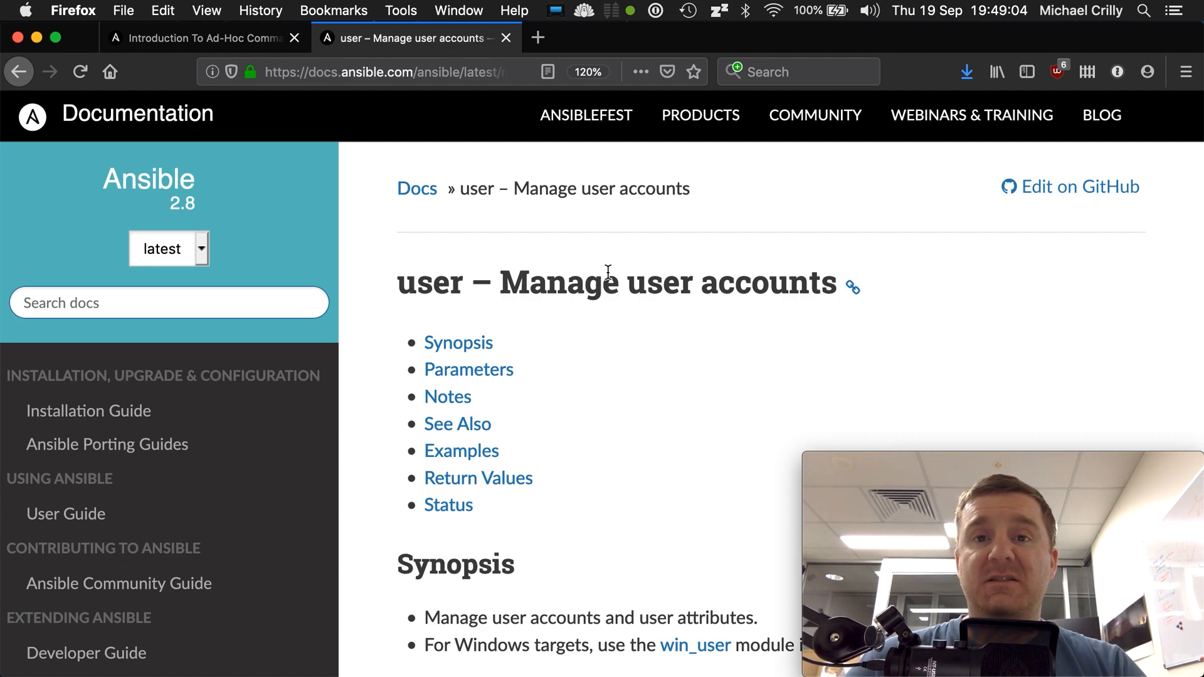
Scroll down the Ansible user module documentation page in Firefox
scroll(down, 3)
text(ansi)
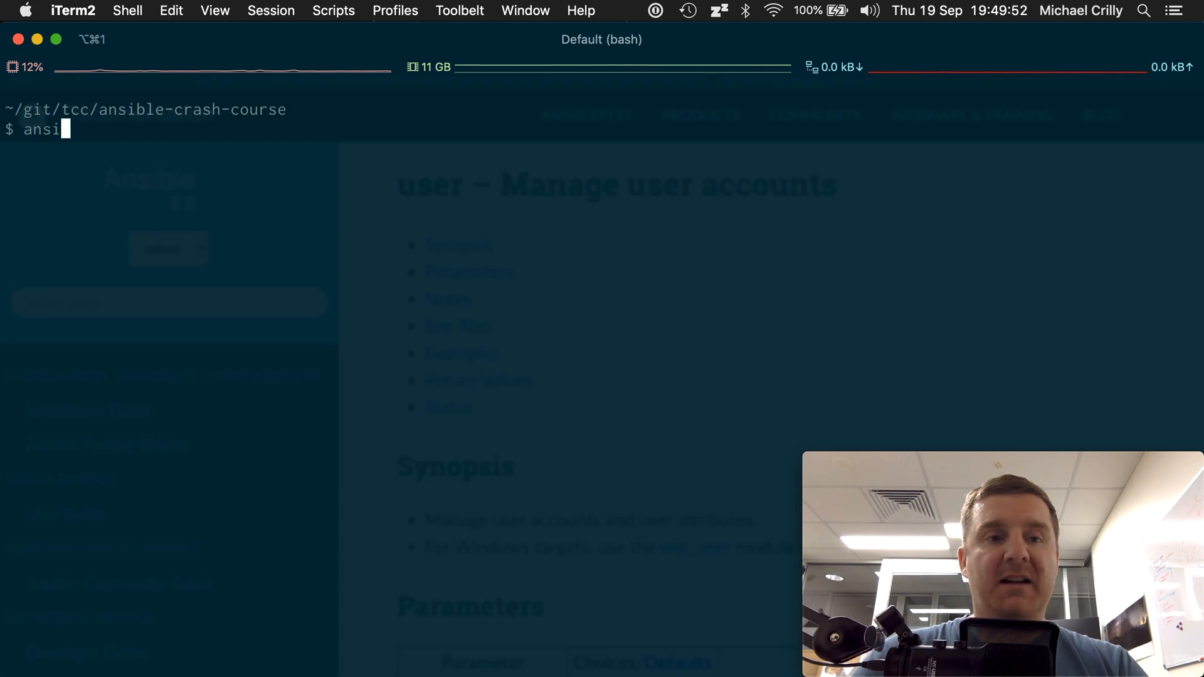
Type the ad-hoc command ansible -i inventory.ini -u root -m user -a "" all
text(ble)
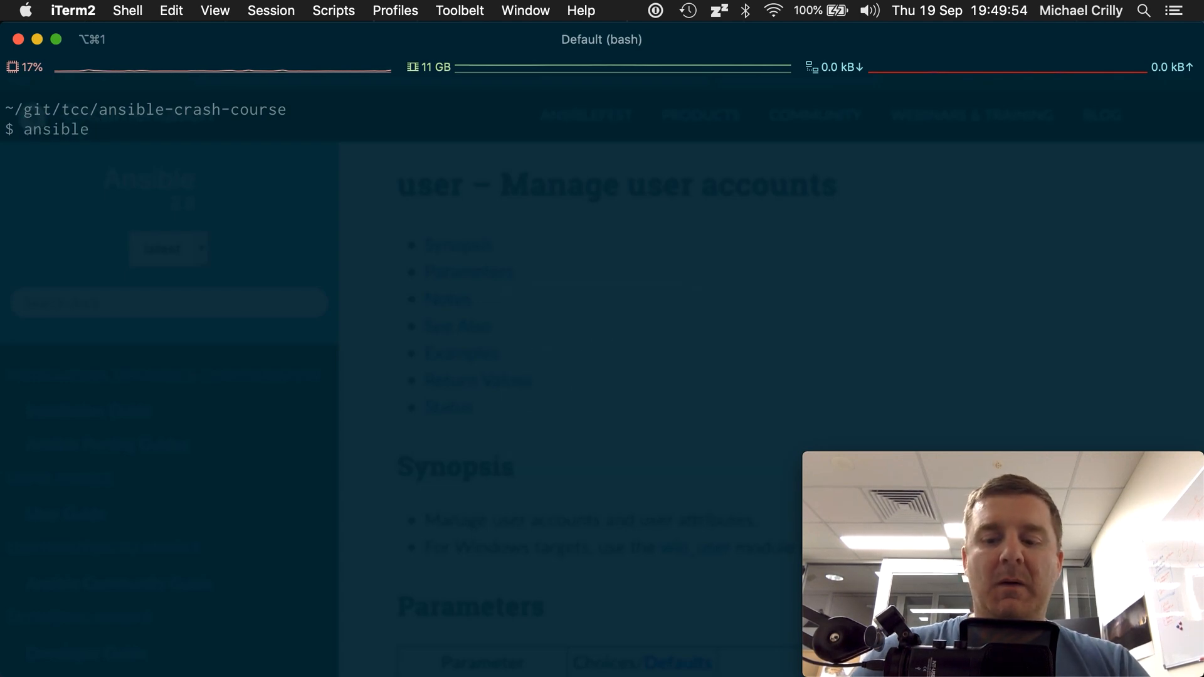
text(-i inventory.in)
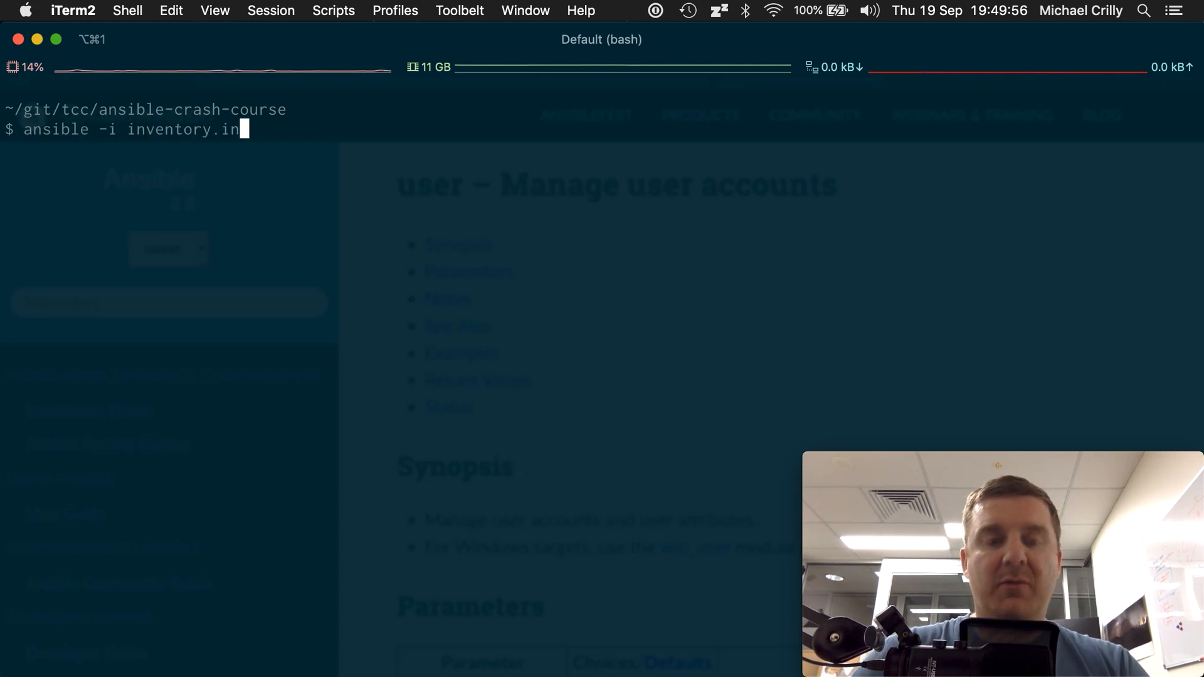
text(i -u root)
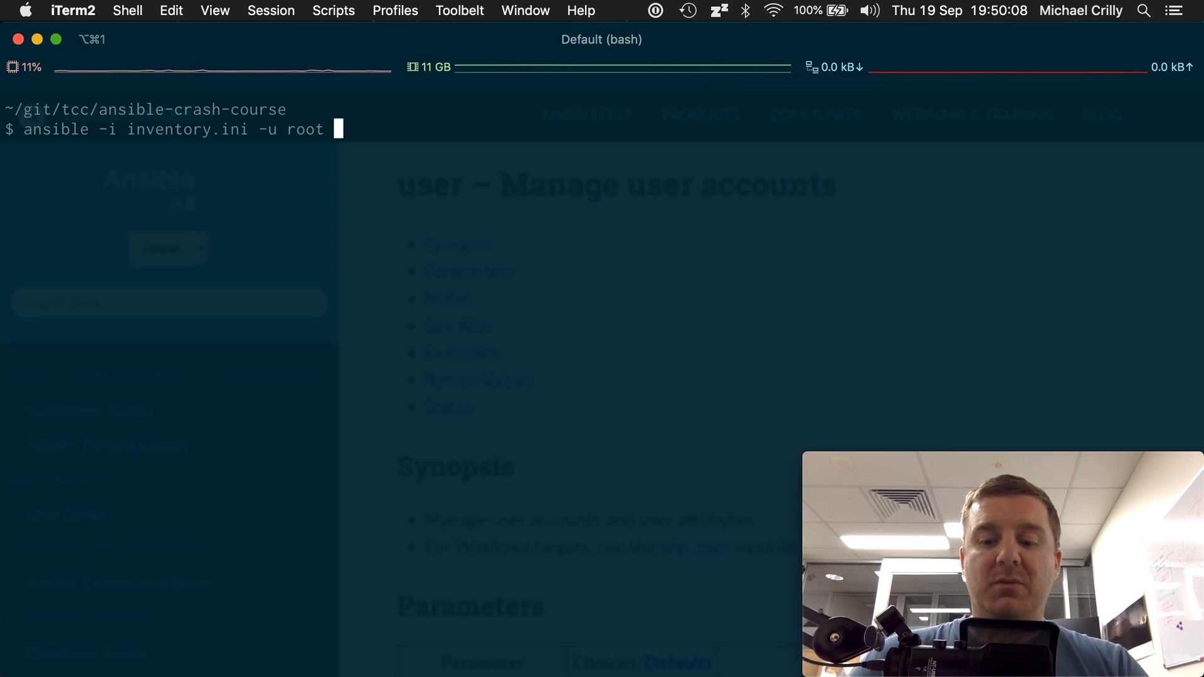
text(-m user)
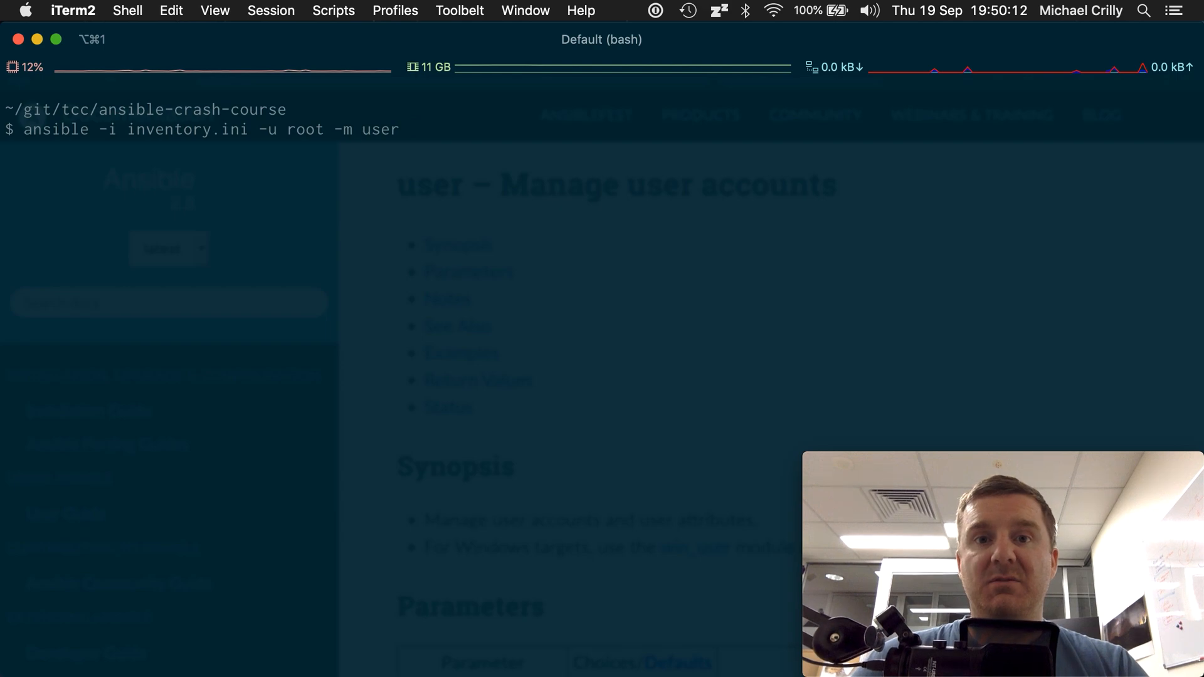
text(-a)
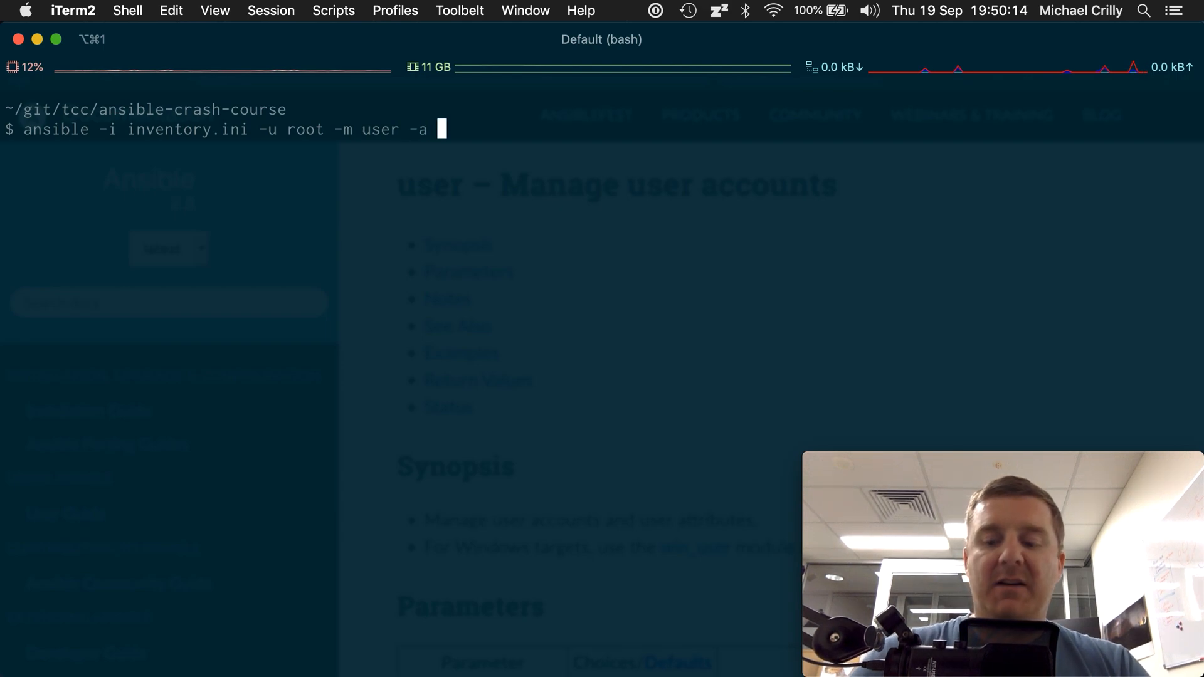
text("")
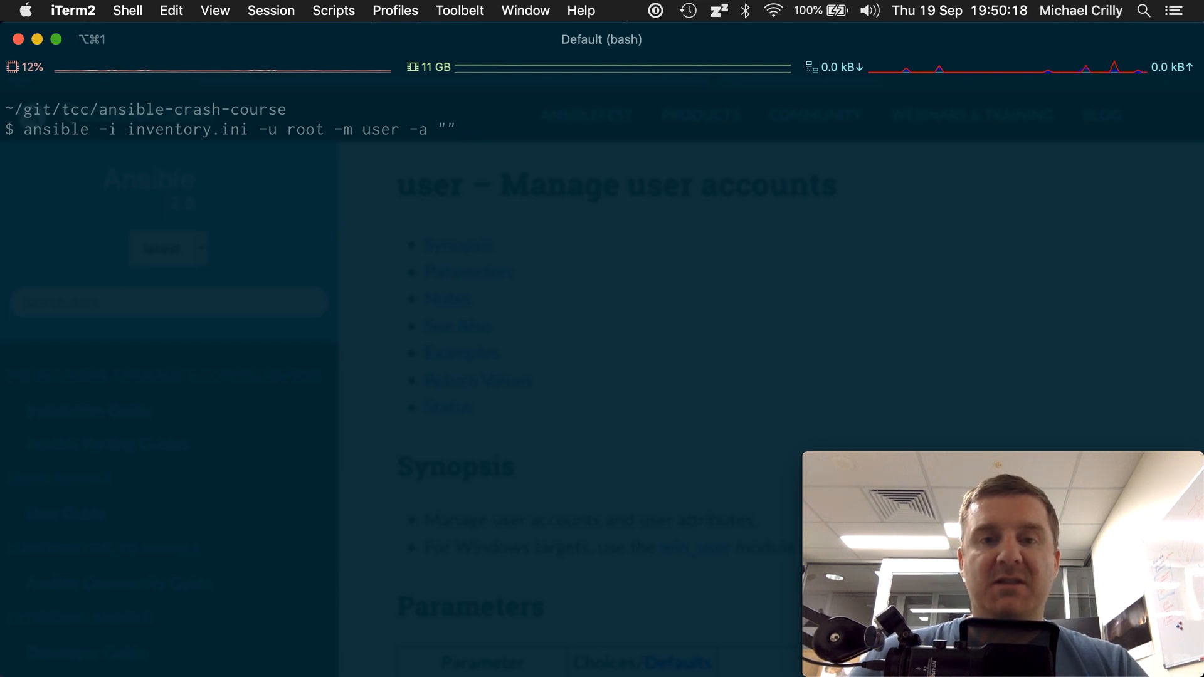
text(all)
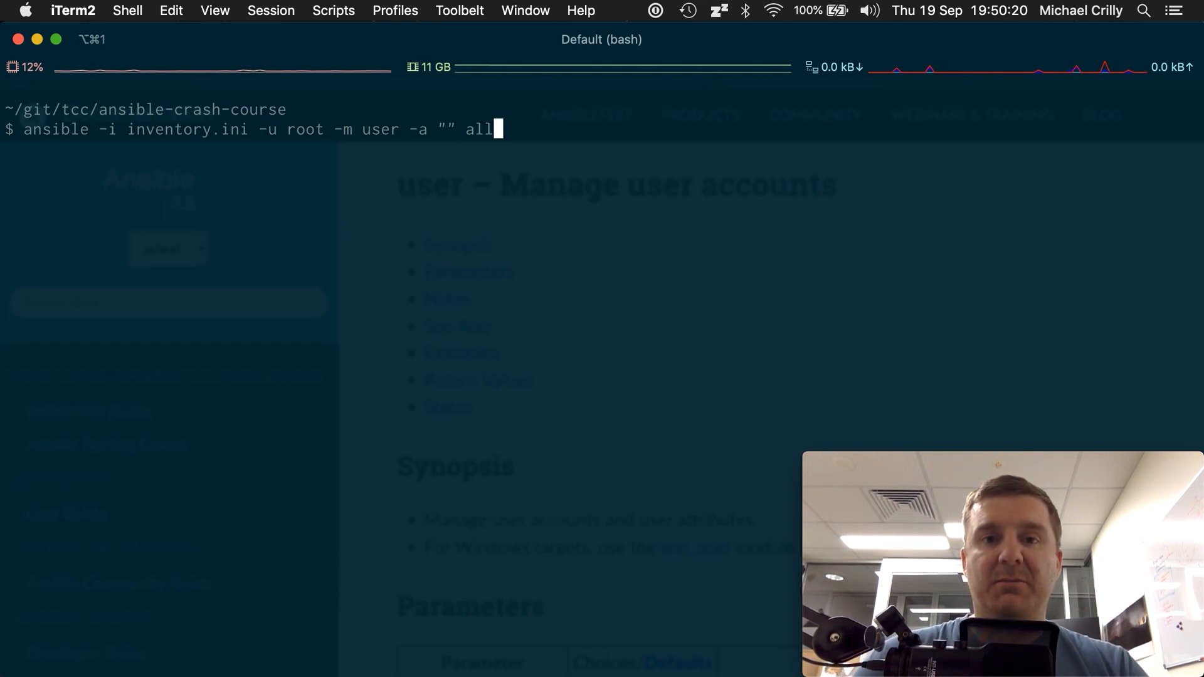
Fill the arguments with name=michaelc state=present and run the command
key(Left)
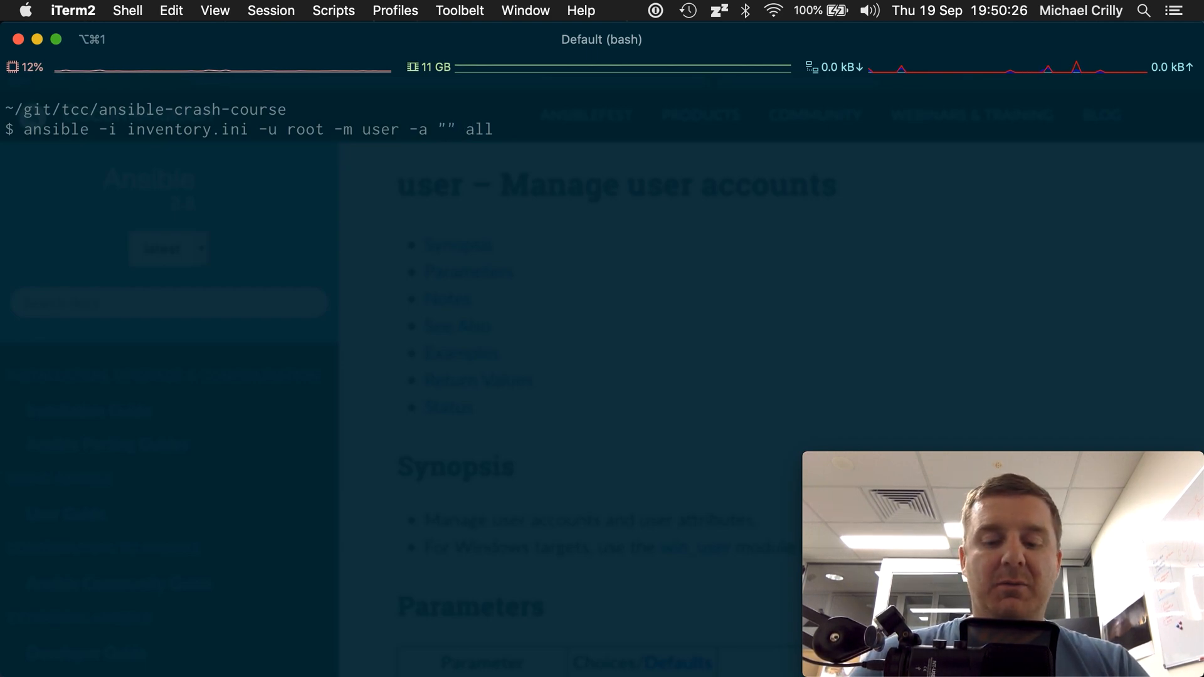
text(name)
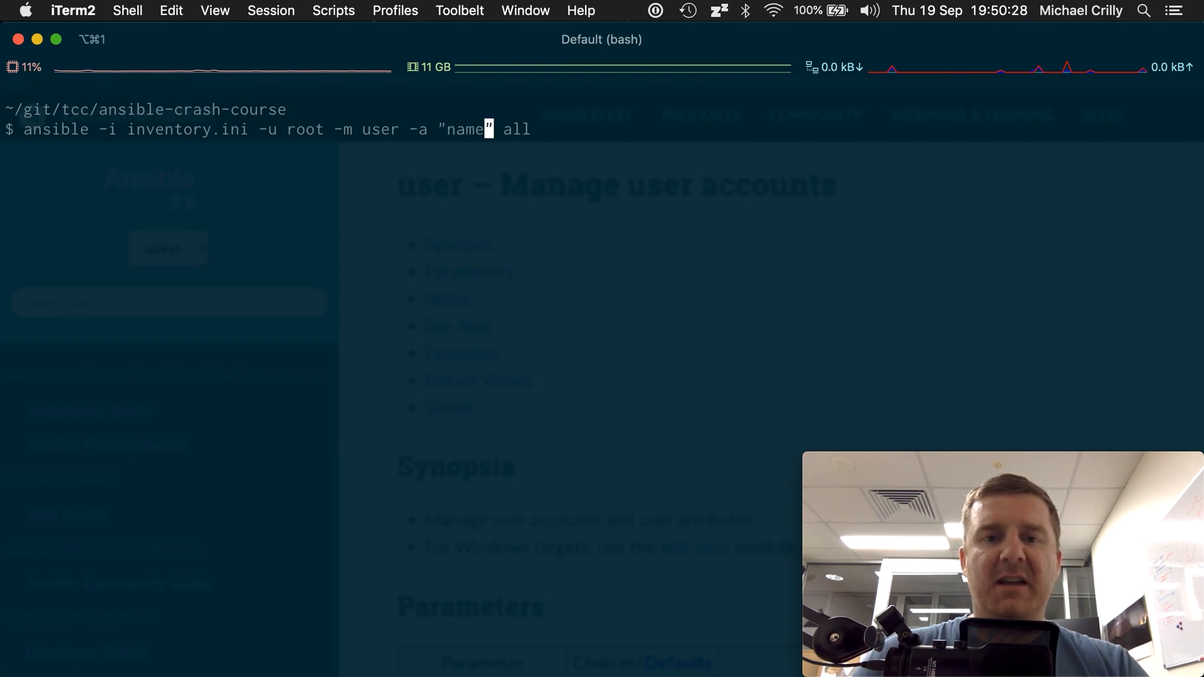
text(=)
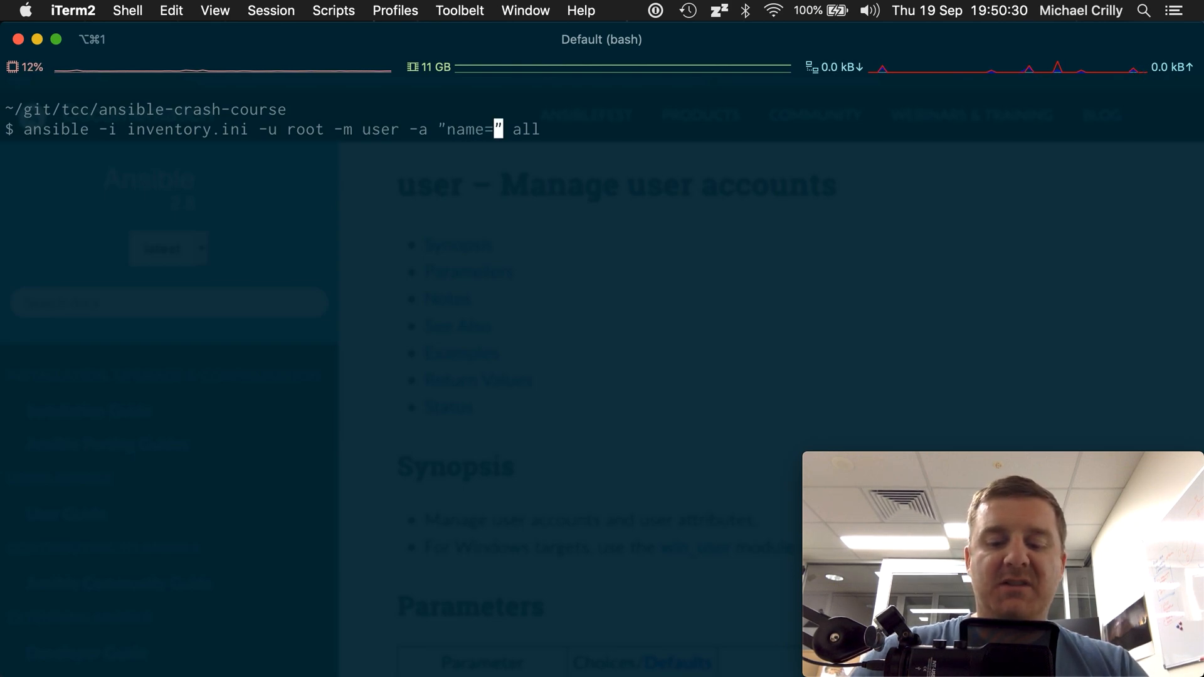
text(michaelc)
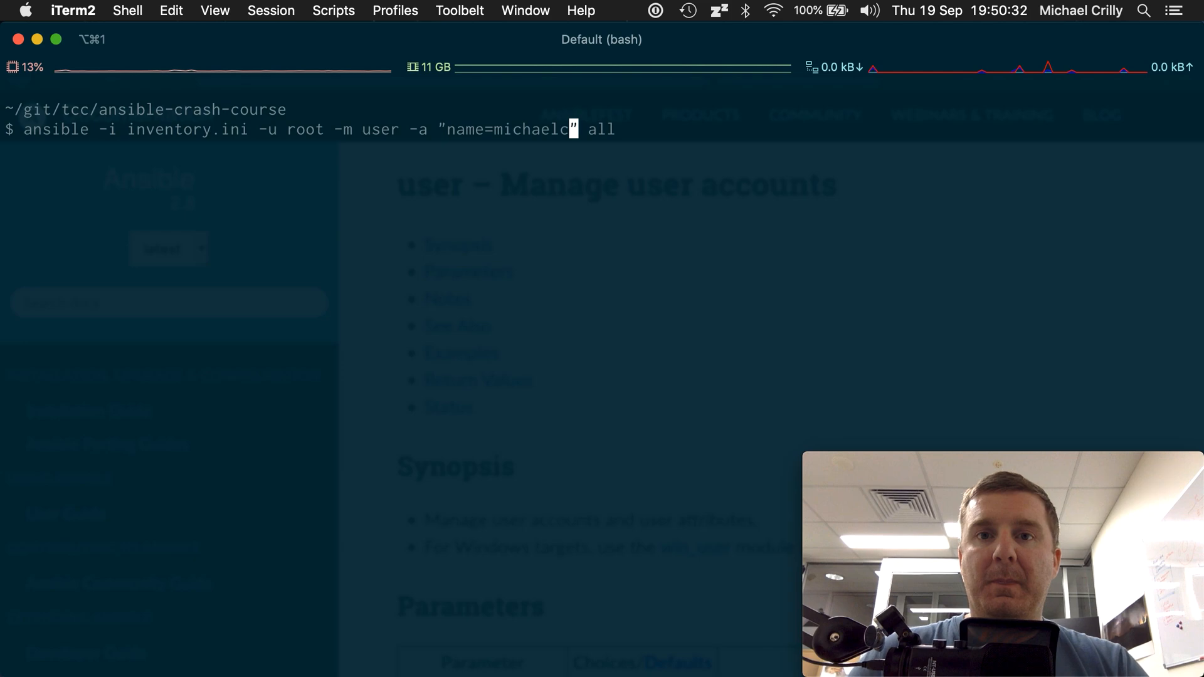
text(state=)
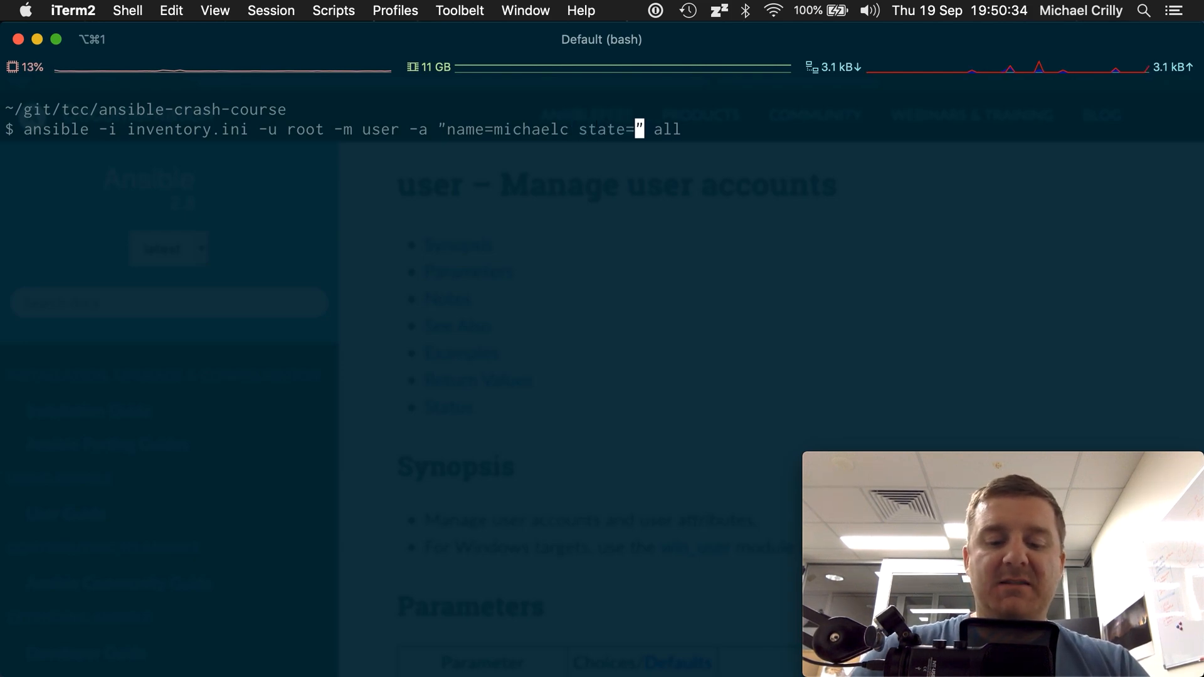
text(present)
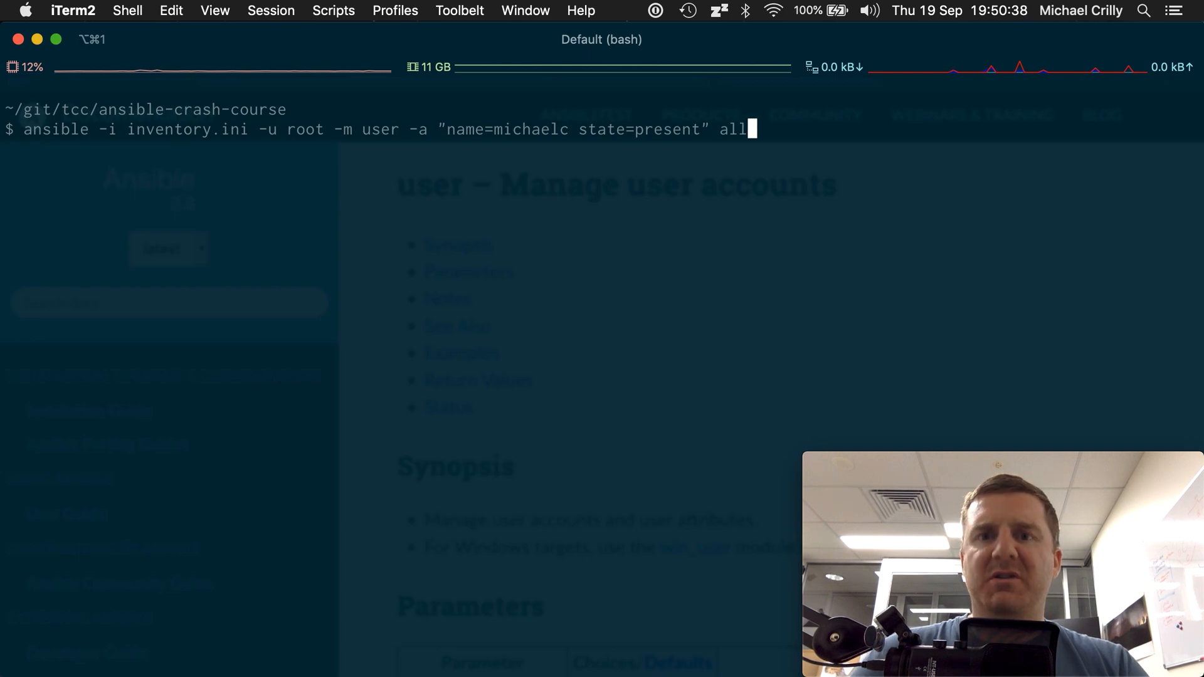
key(Return)
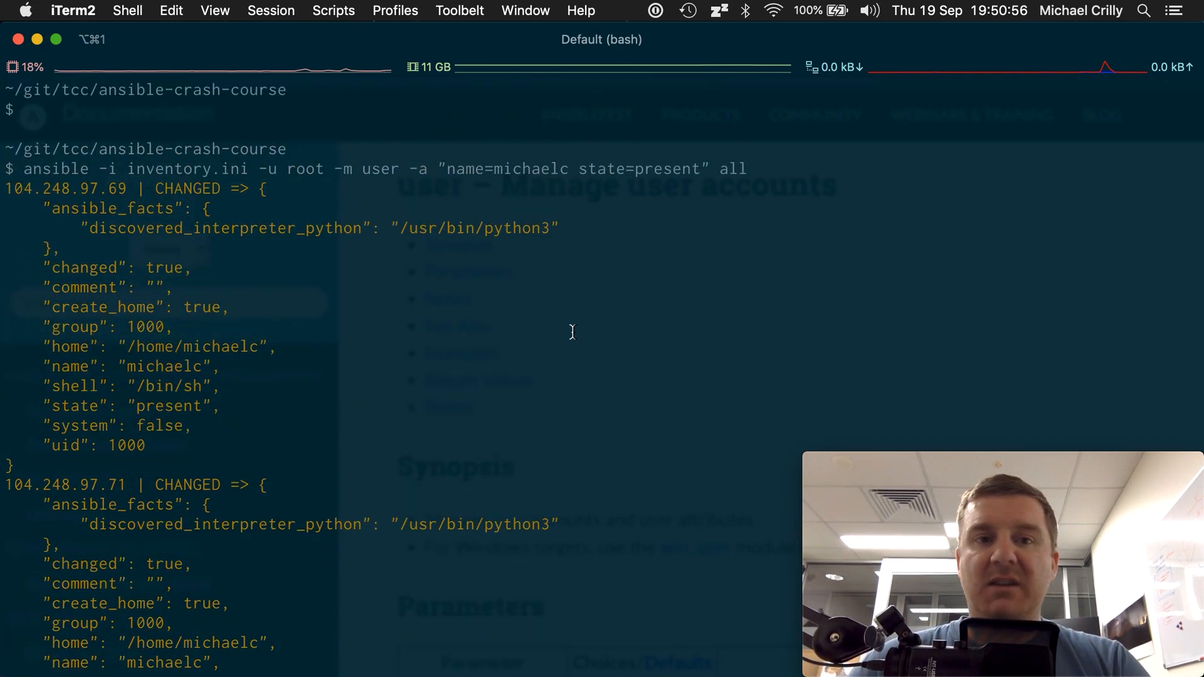
Scroll up to review both hosts reporting CHANGED for user michaelc
scroll(up, 3)
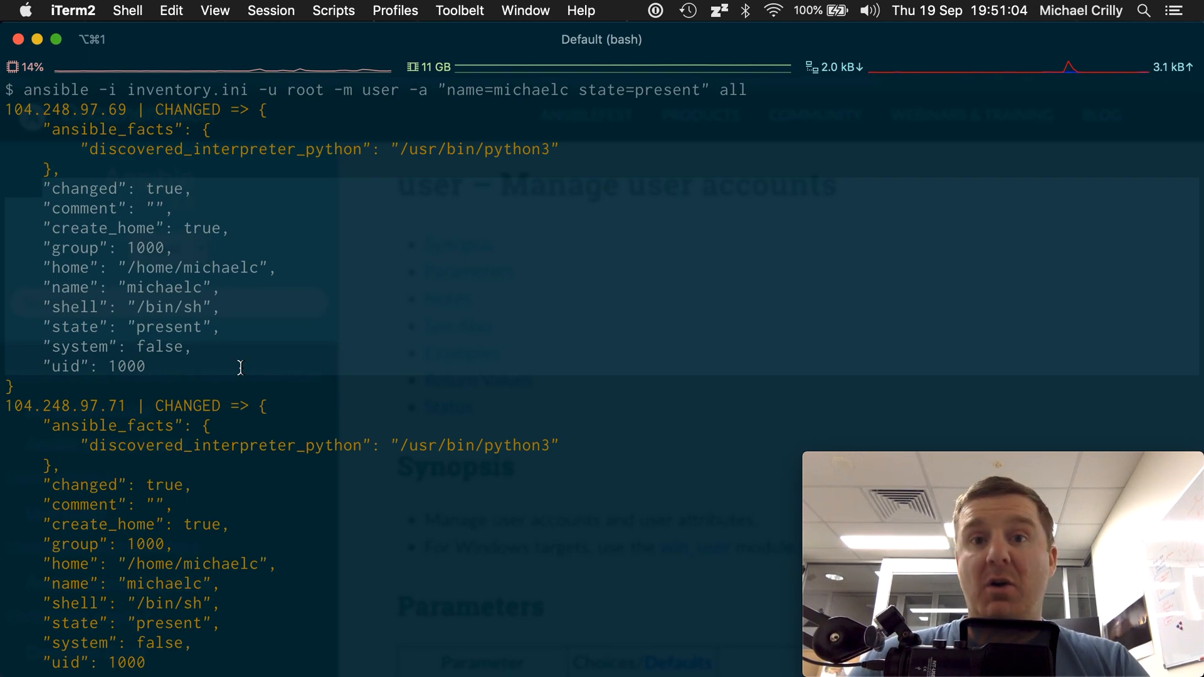
mouse_move(146, 273)
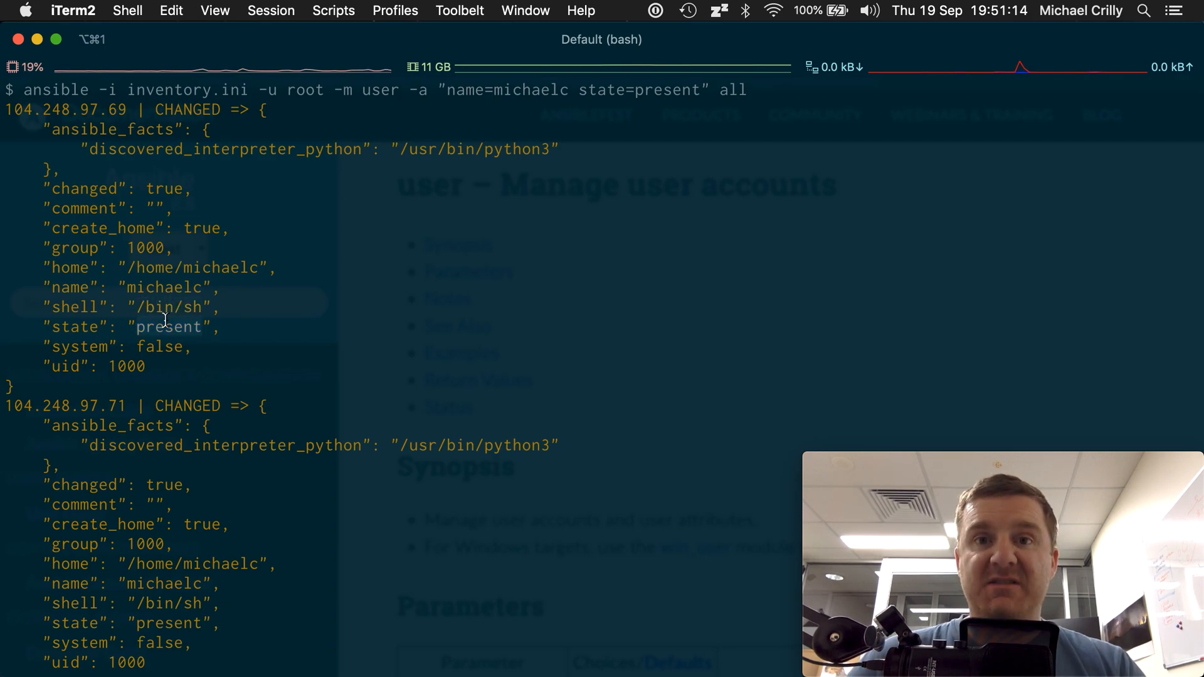
mouse_move(367, 356)
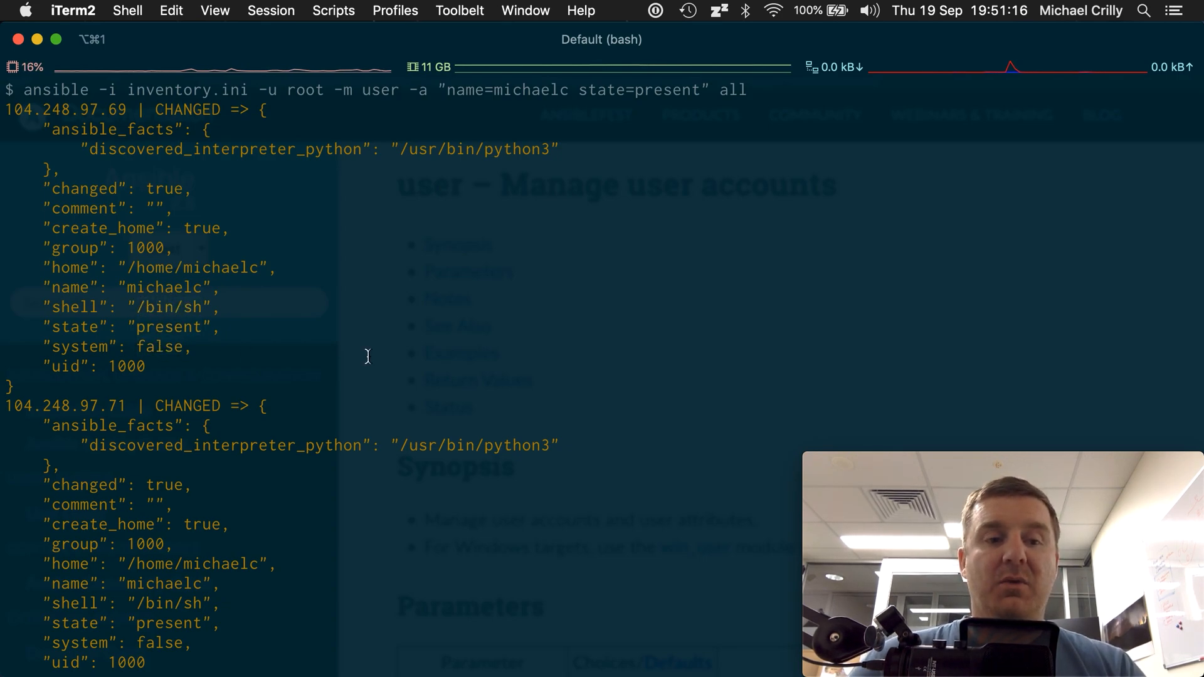
mouse_move(452, 373)
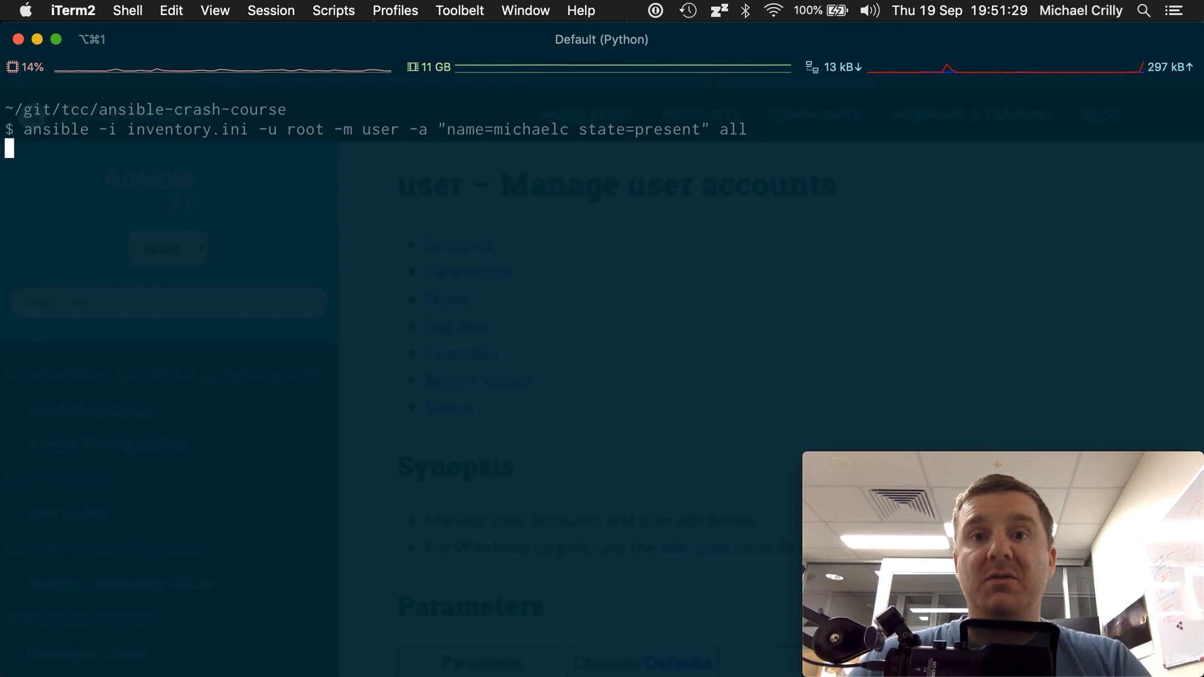
Rerun the michaelc user command and scroll to compare SUCCESS output with the earlier results
key(Return)
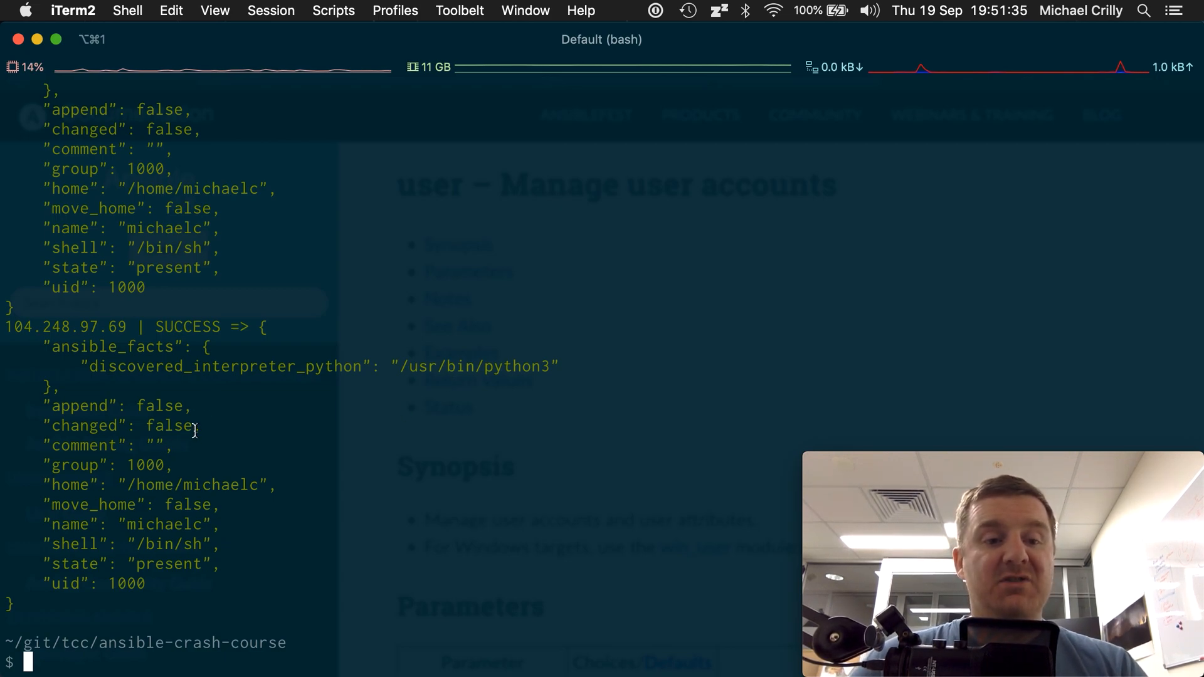
key(Return)
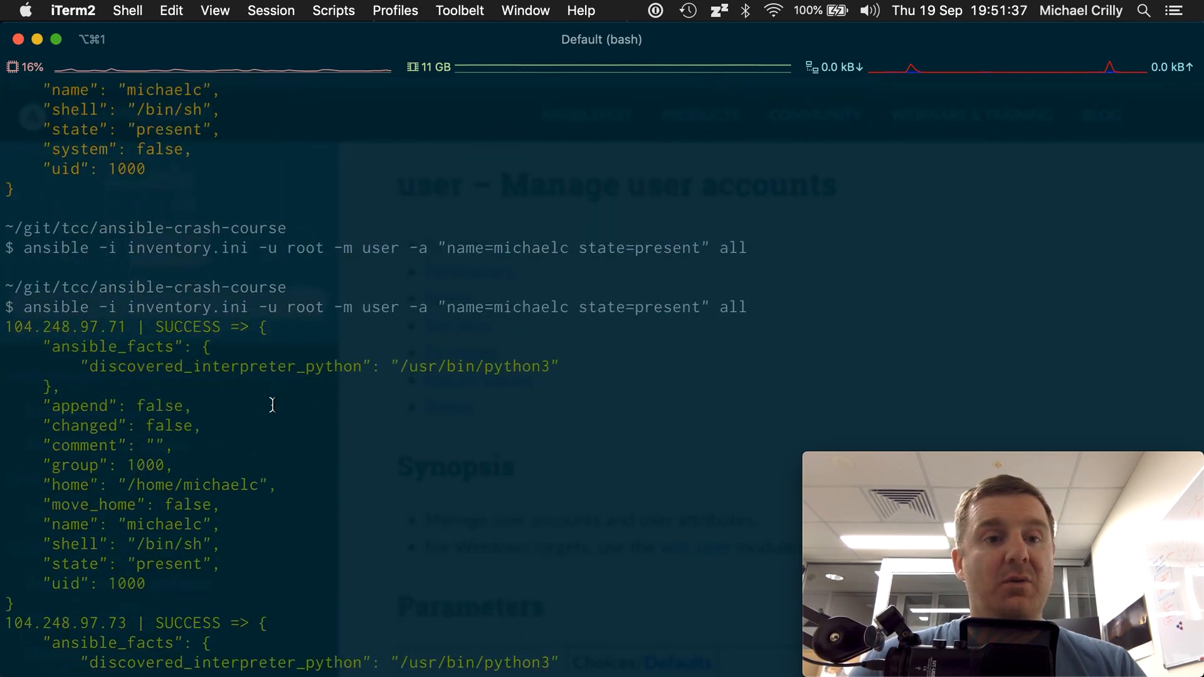
scroll(down, 3)
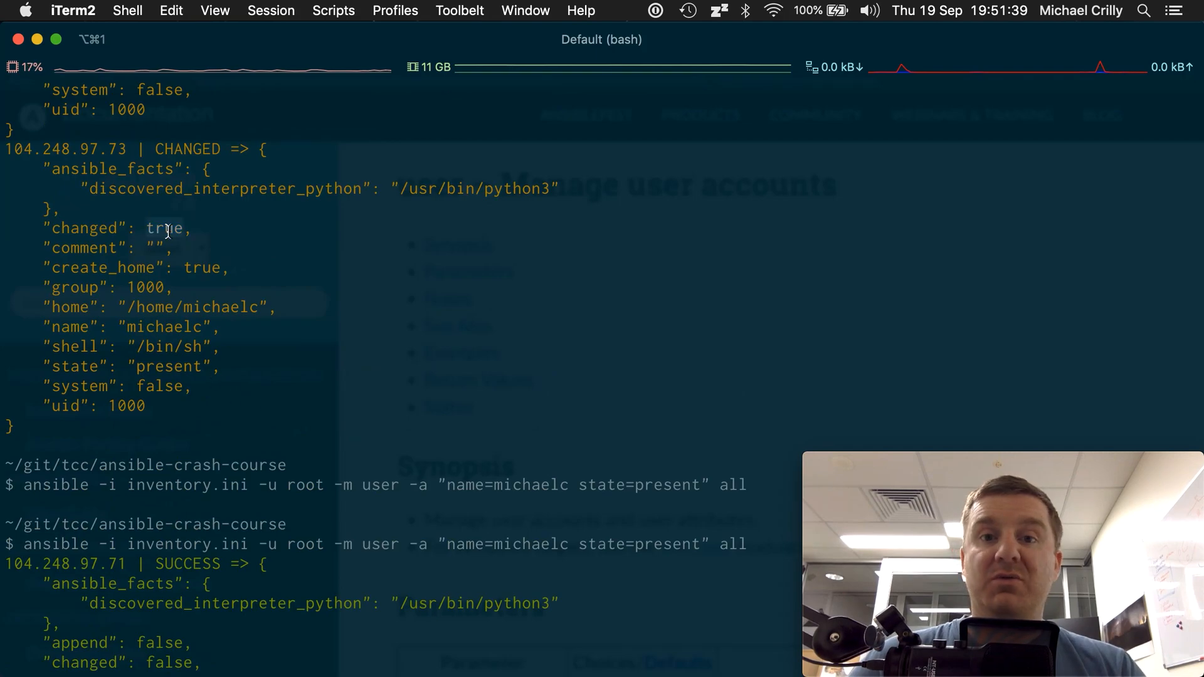
scroll(down, 3)
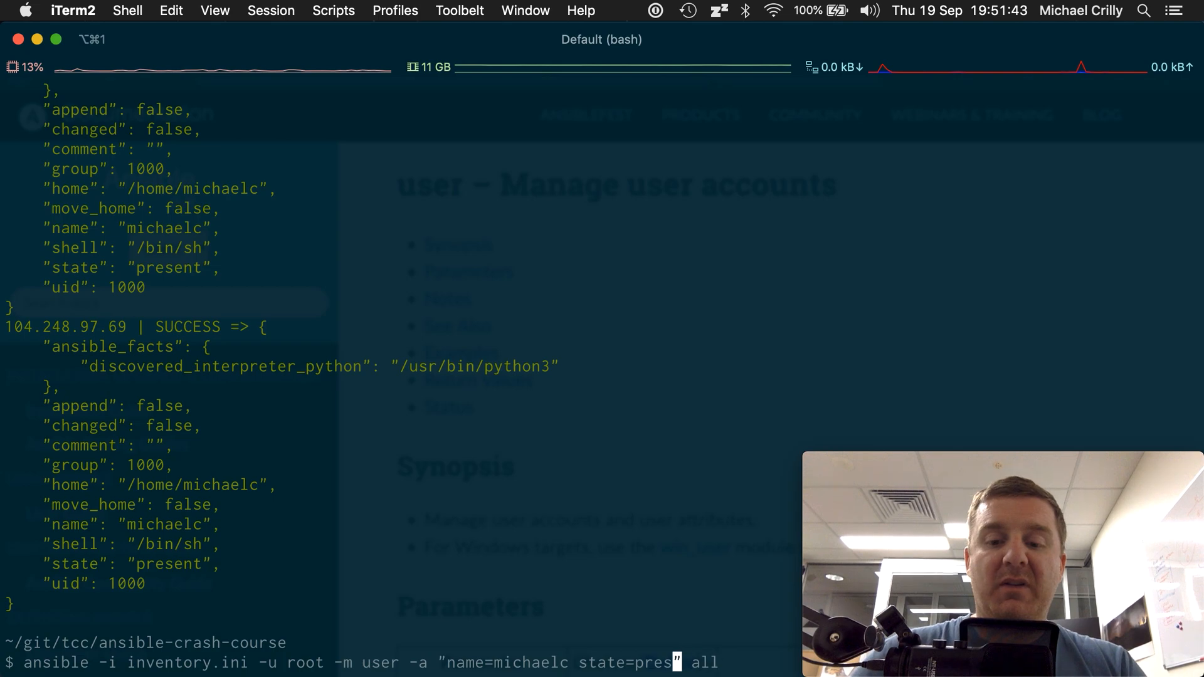
Change the recalled command's state value to absent
text(abse)
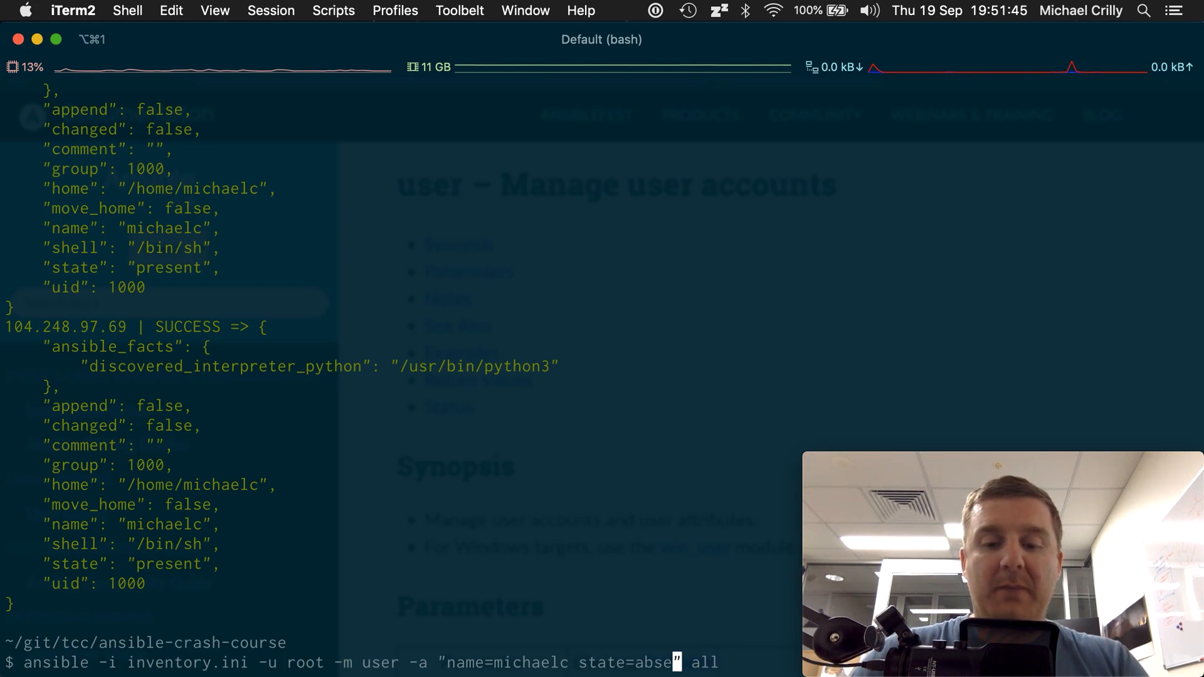